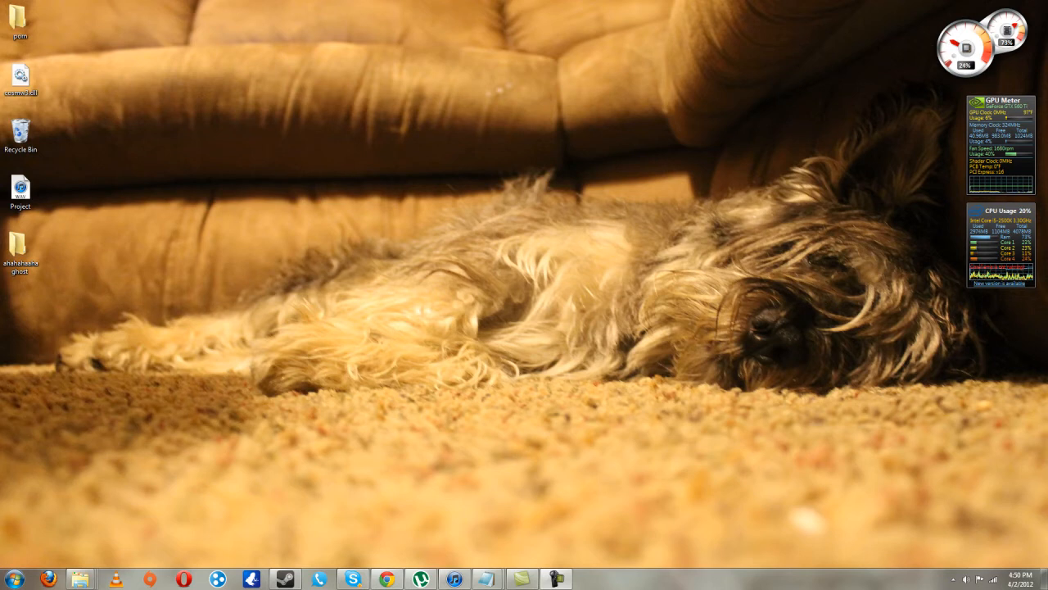
{"action": "mouse_move", "coordinate": [576, 102]}
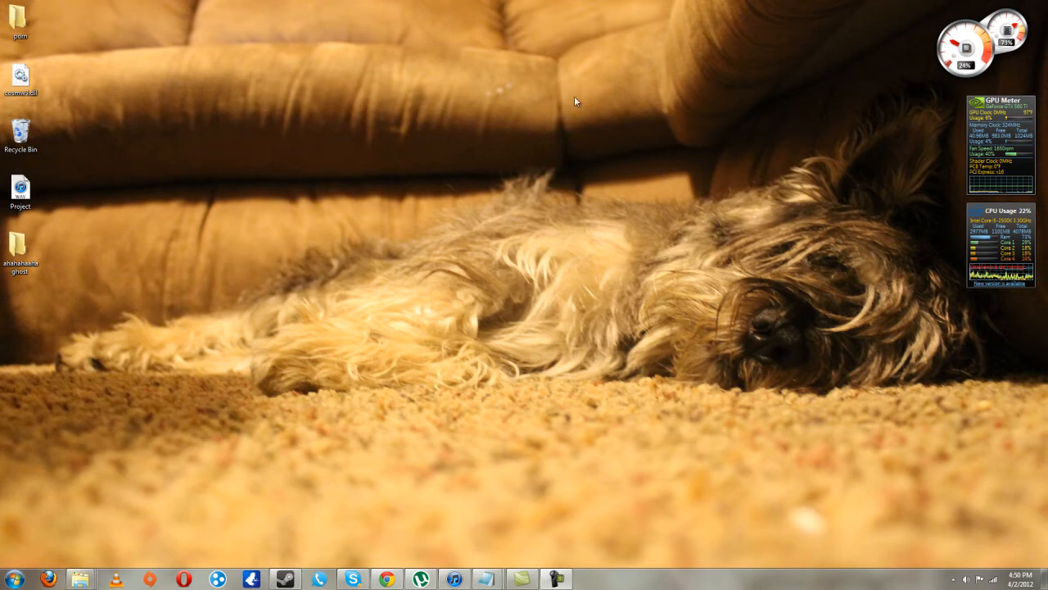
Check the top desktop folder's contents, then rename it to the blank Alt+0160 character
{"action": "double_click", "coordinate": [20, 24]}
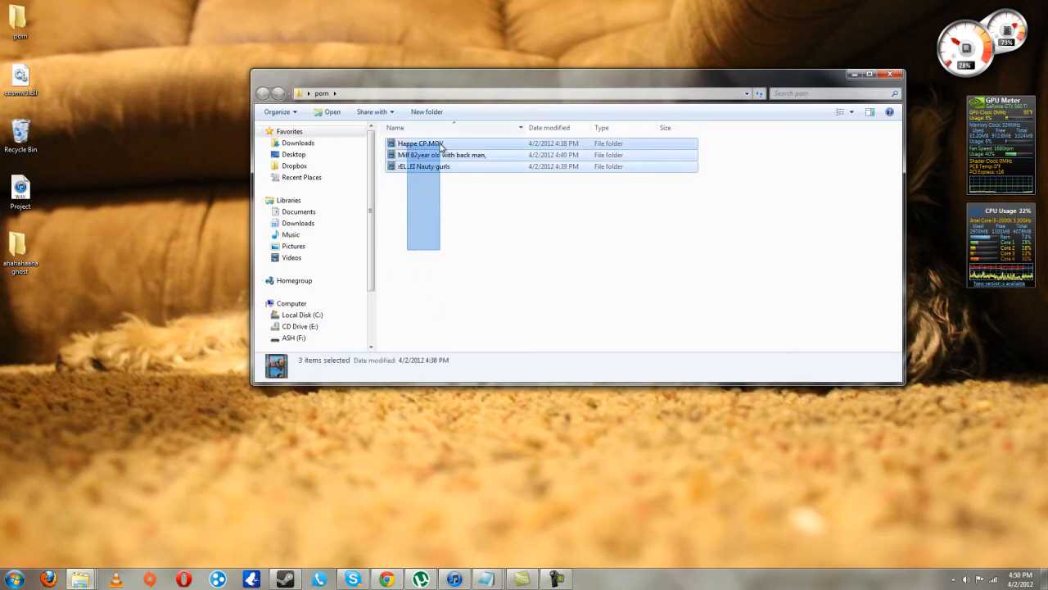
{"action": "left_click", "coordinate": [419, 142]}
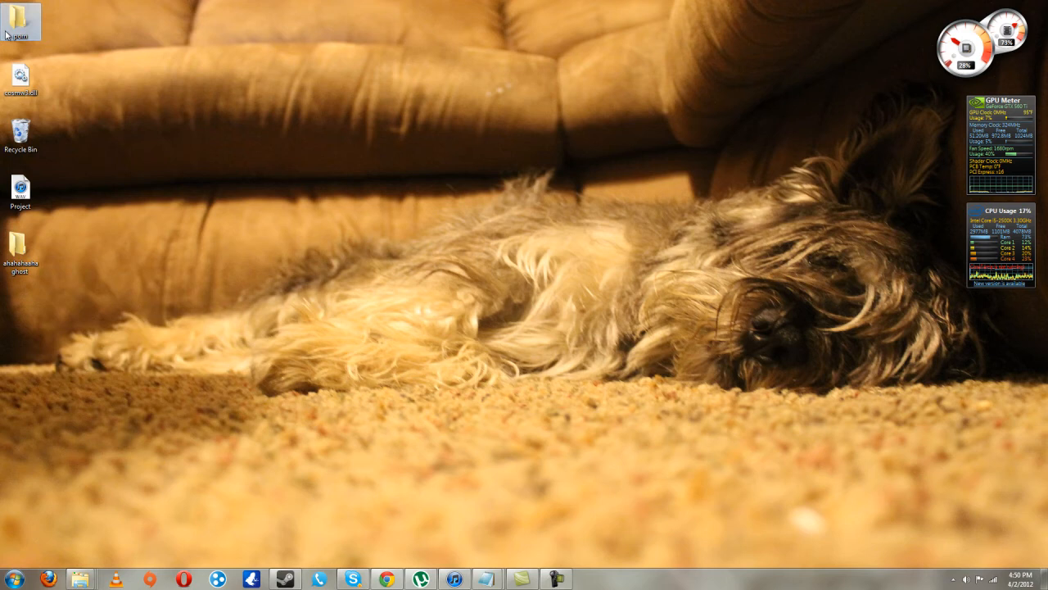
{"action": "right_click", "coordinate": [20, 20]}
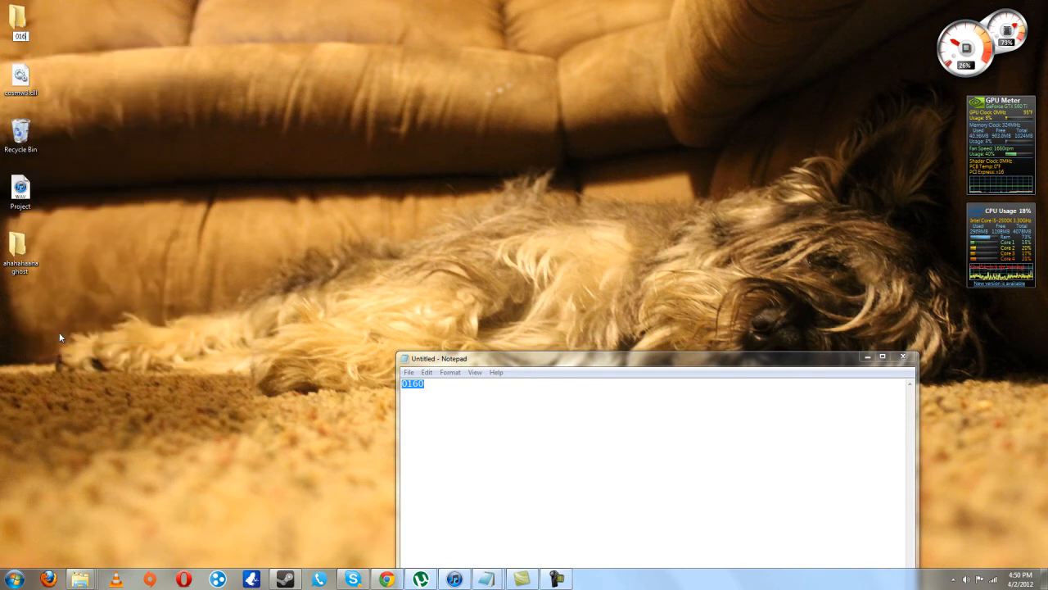
{"action": "left_click", "coordinate": [20, 134]}
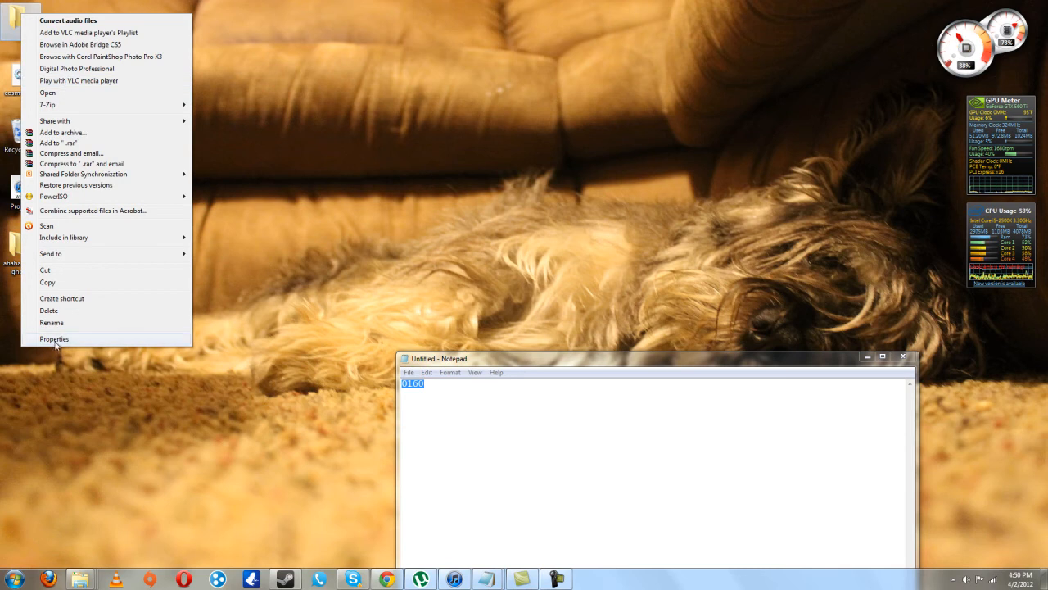
In Properties > Customize, assign the empty icon so the folder vanishes from the desktop
{"action": "left_click", "coordinate": [54, 338]}
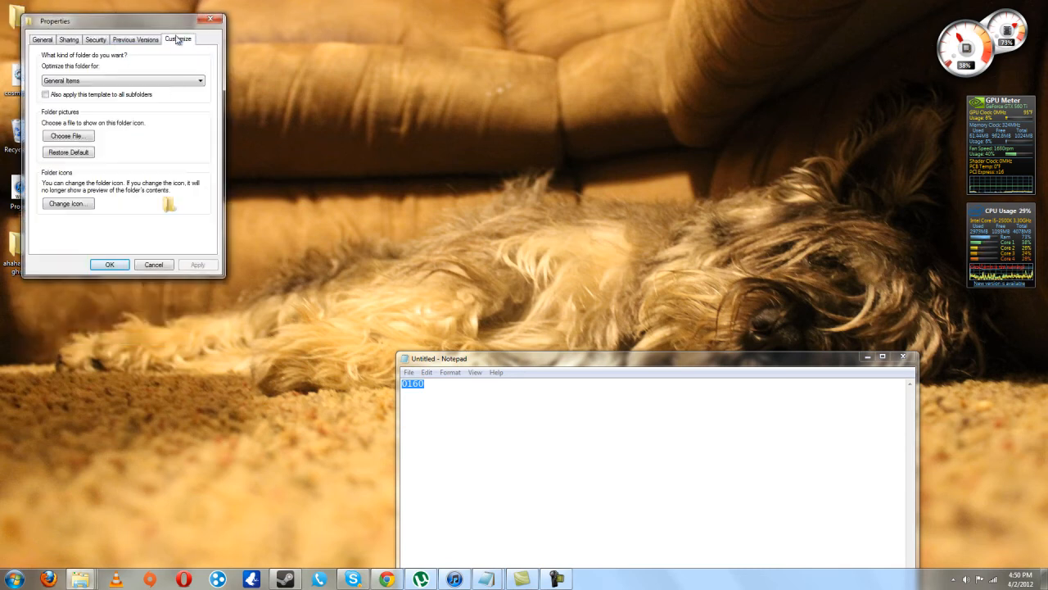
{"action": "left_click", "coordinate": [69, 203]}
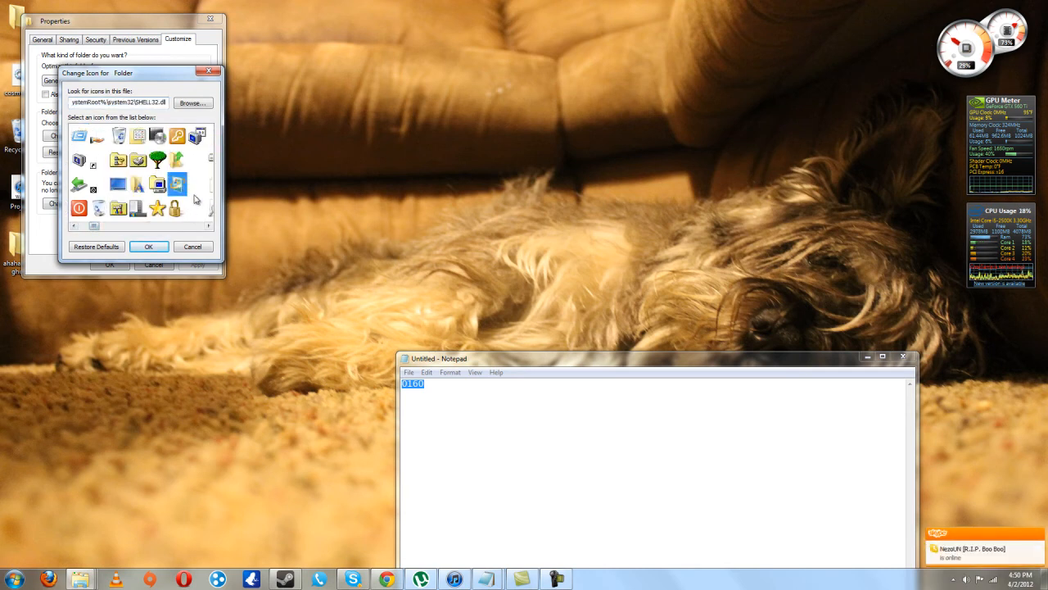
{"action": "left_click", "coordinate": [199, 184]}
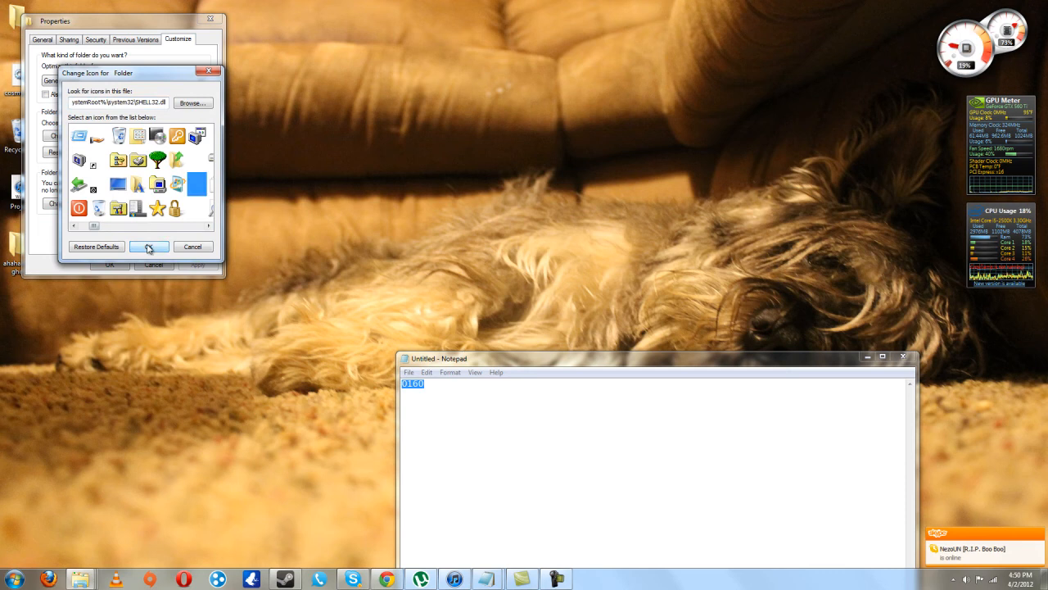
{"action": "left_click", "coordinate": [149, 246]}
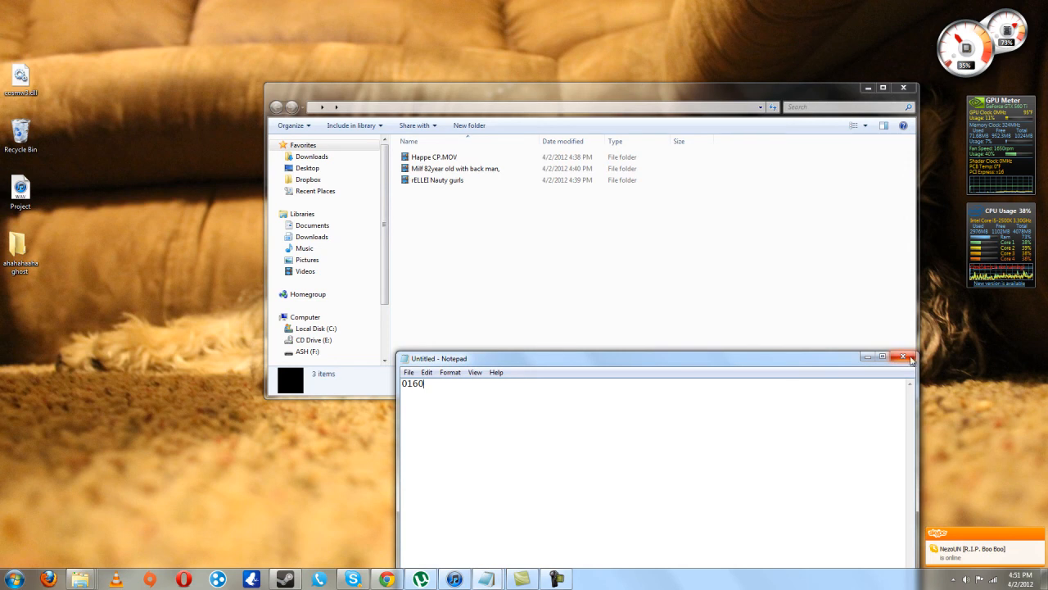
Close Notepad with Don't Save and close the folder window, leaving the folder invisible
{"action": "left_click", "coordinate": [911, 357]}
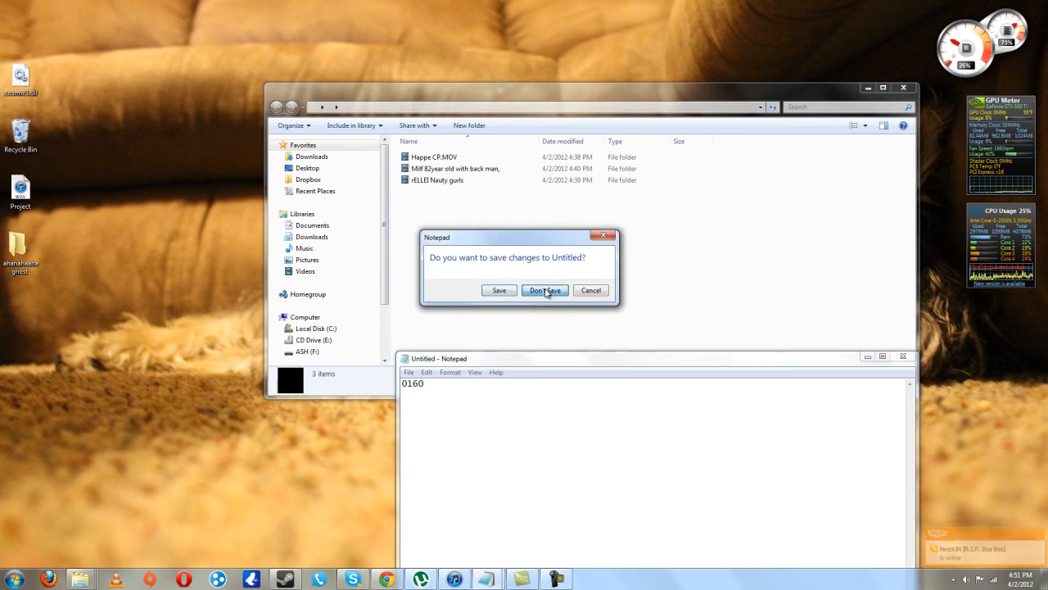
{"action": "left_click", "coordinate": [543, 290]}
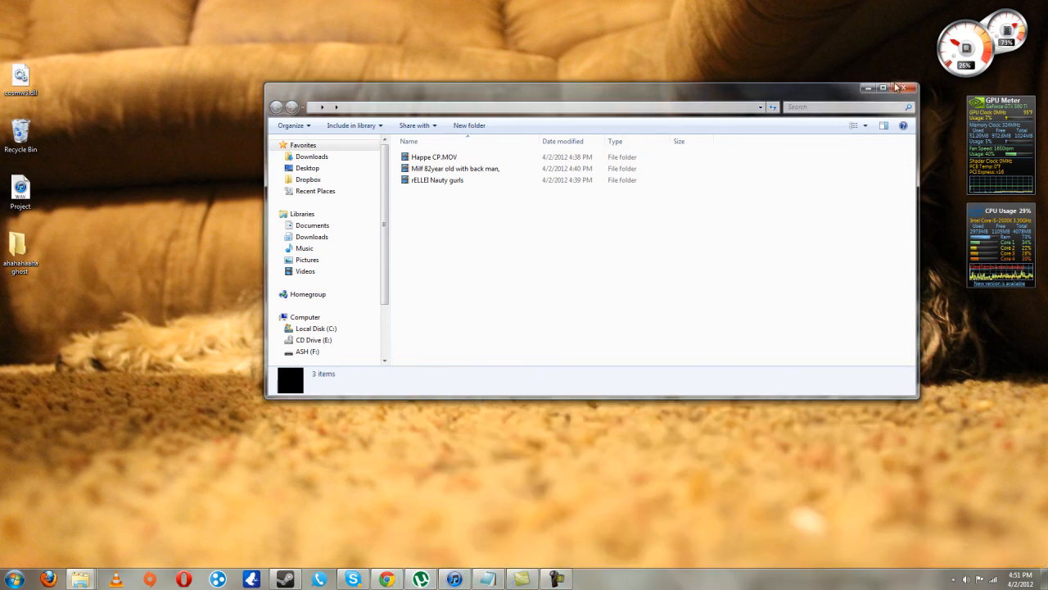
{"action": "left_click", "coordinate": [882, 89]}
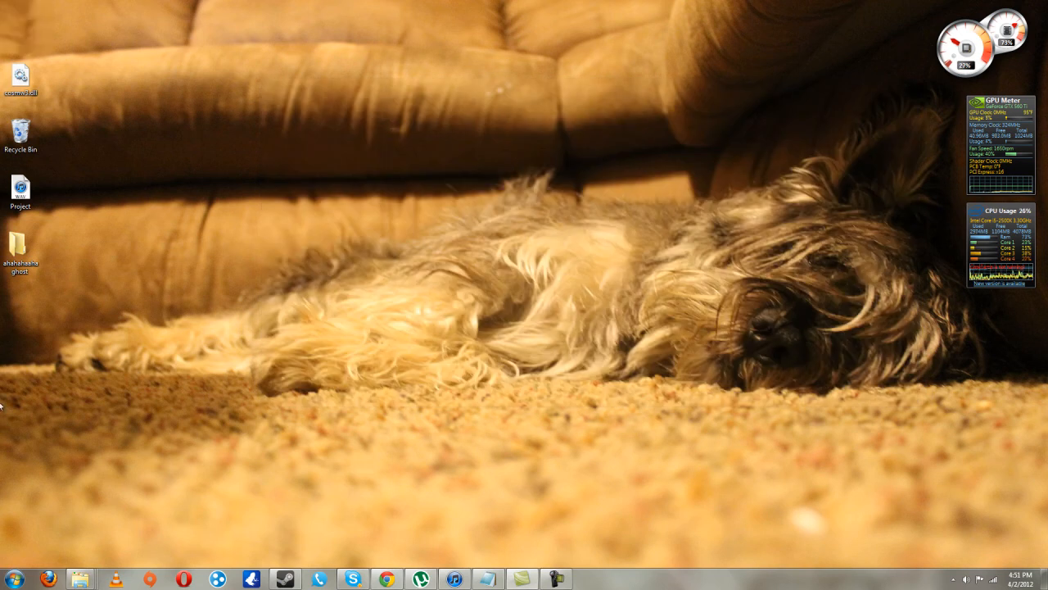
{"action": "mouse_move", "coordinate": [83, 121]}
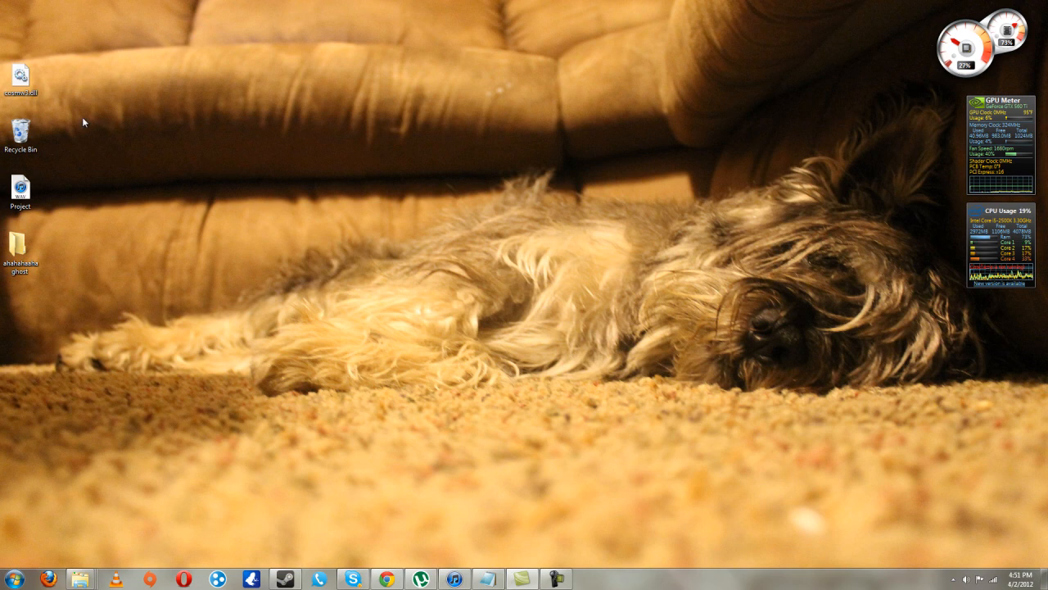